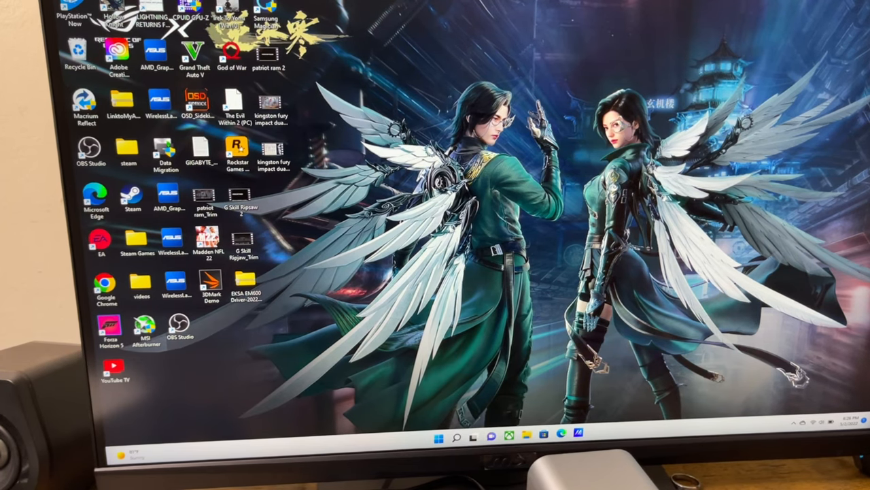
Show the Bluetooth & devices page in Windows Settings with its paired mouse, speaker and controller.
left_click(441, 438)
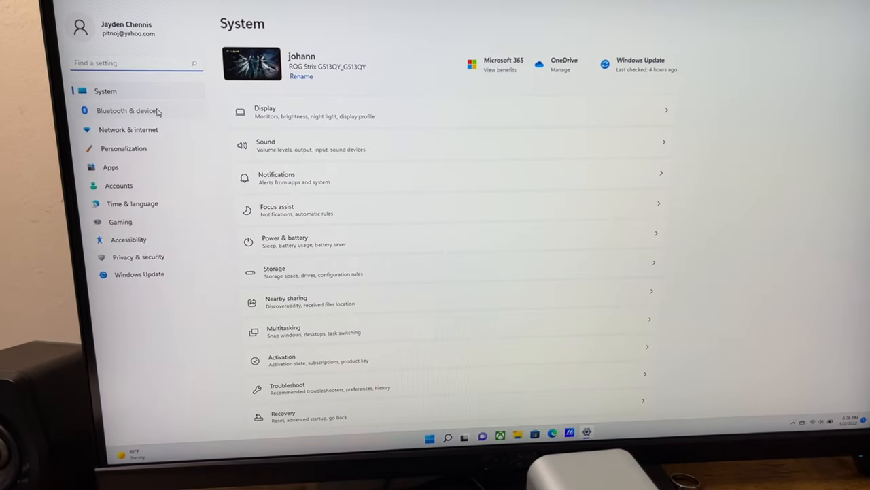
left_click(128, 110)
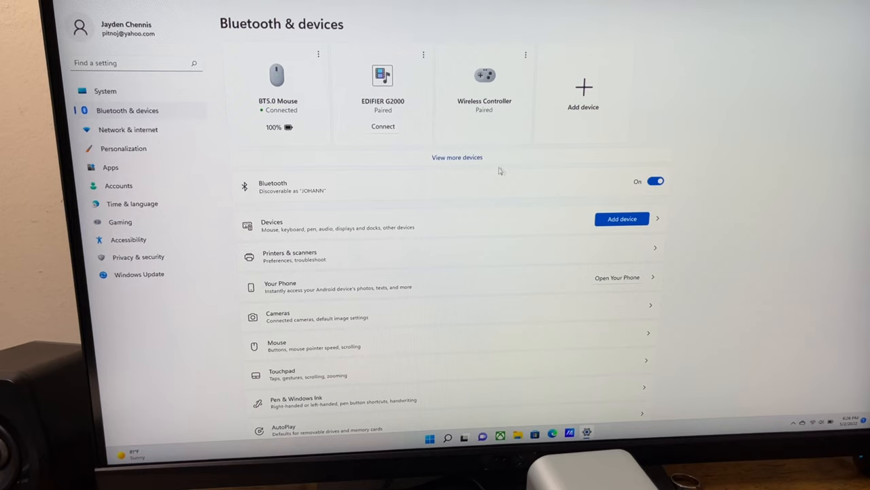
mouse_move(609, 179)
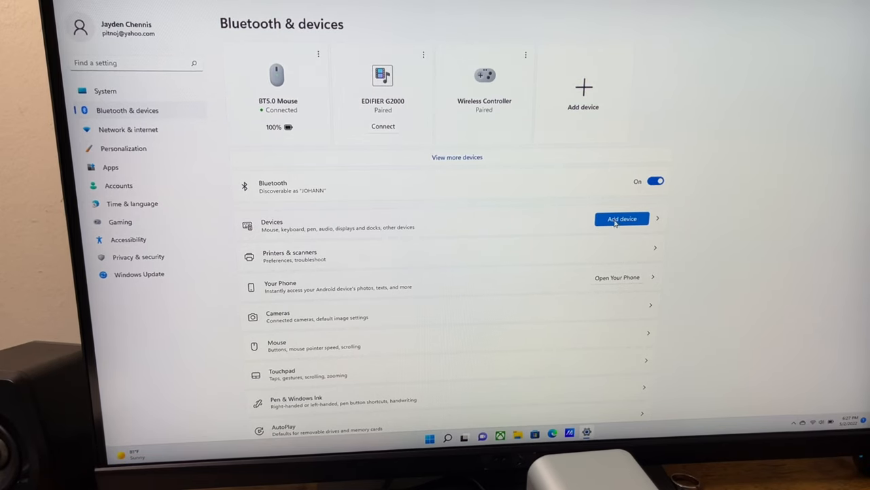
Start pairing the KD-C01 speakers through Add device > Bluetooth and return to the devices page.
left_click(621, 218)
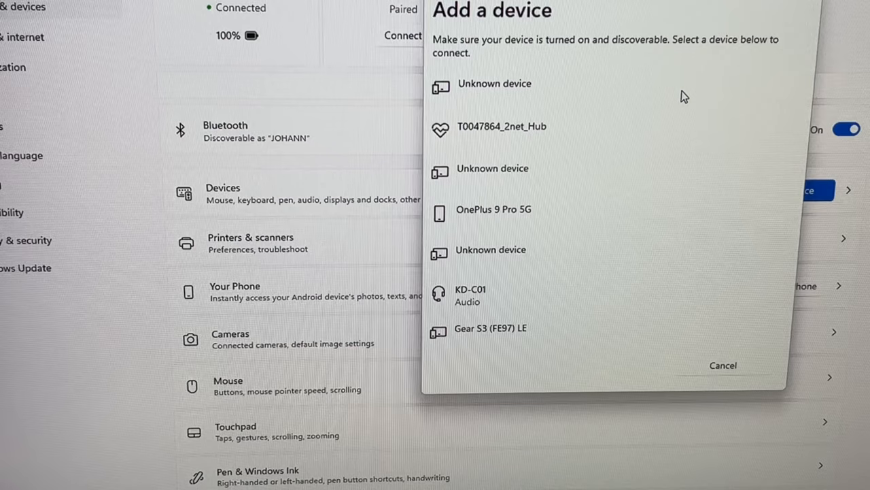
left_click(471, 295)
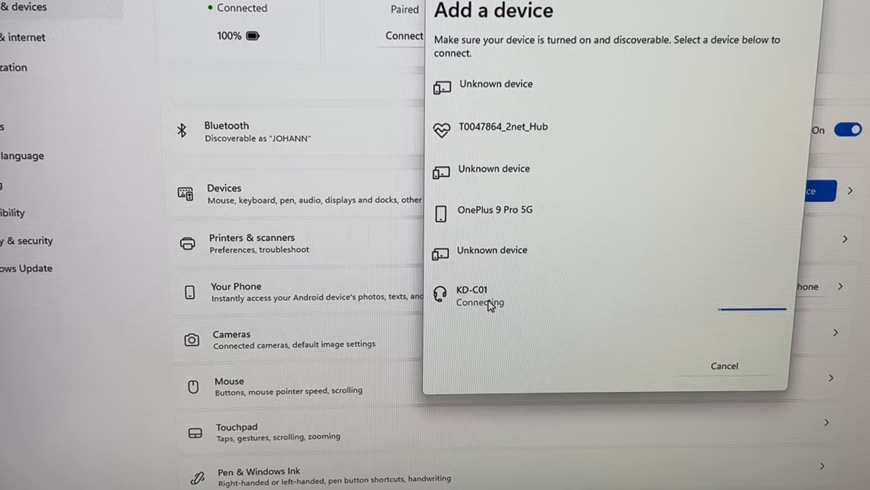
left_click(723, 364)
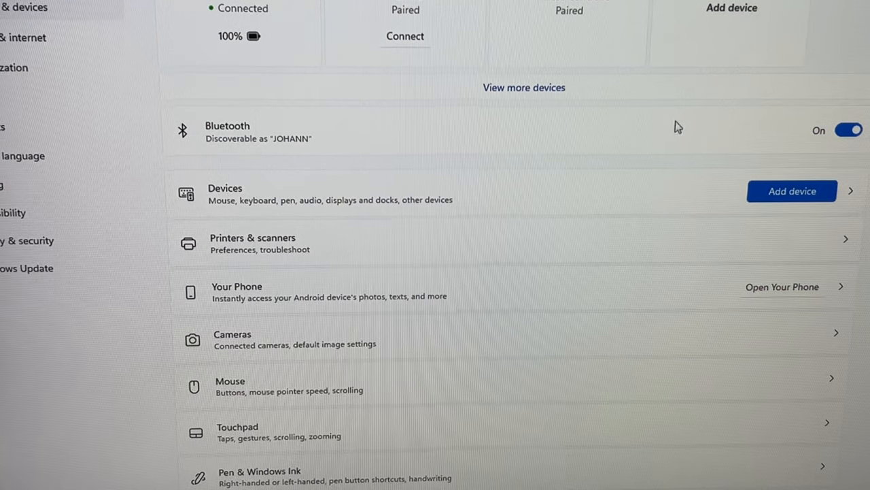
Retry adding a Bluetooth device and pick KD-C01 from the discovered list.
left_click(791, 190)
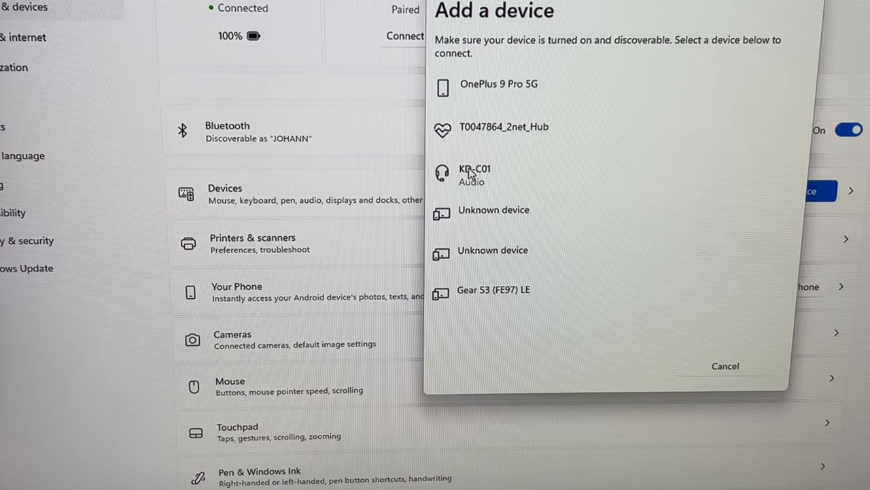
left_click(473, 174)
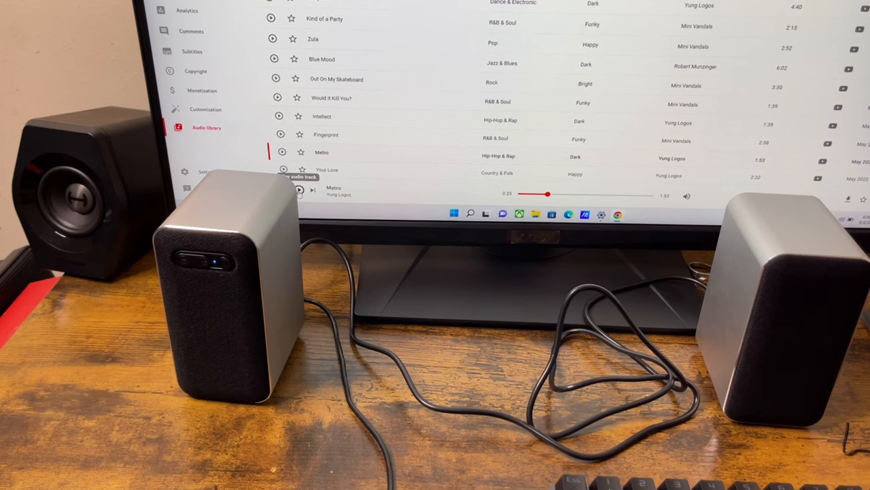
Play the Audio Library track Mateo by Yung Logos through the desk speakers.
left_click(299, 191)
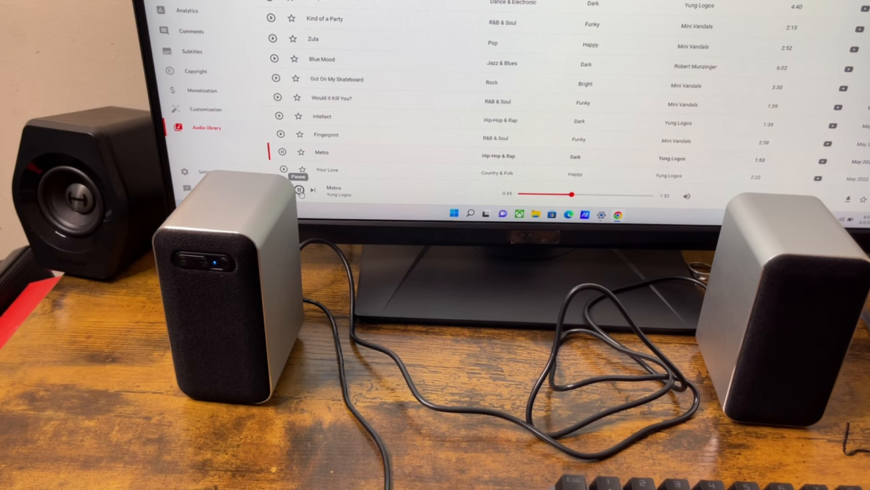
left_click(300, 190)
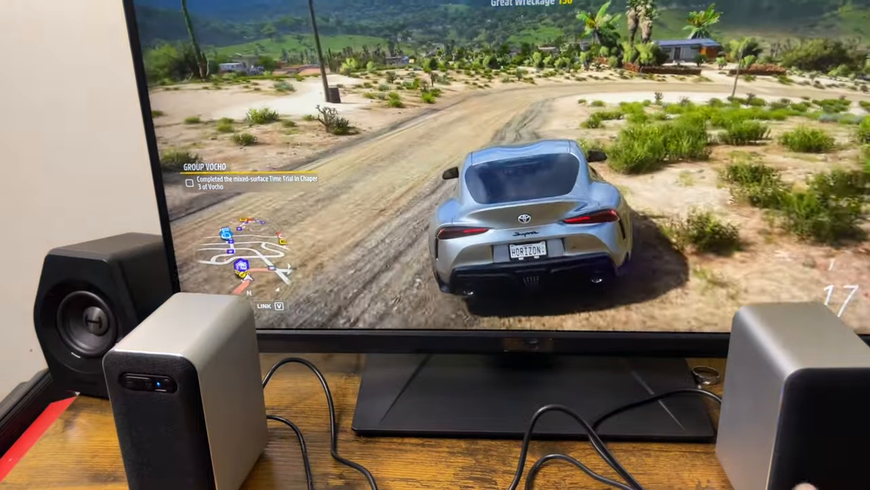
Bring up Forza Horizon 5's pause menu with the world map and festival playlist.
key("Esc")
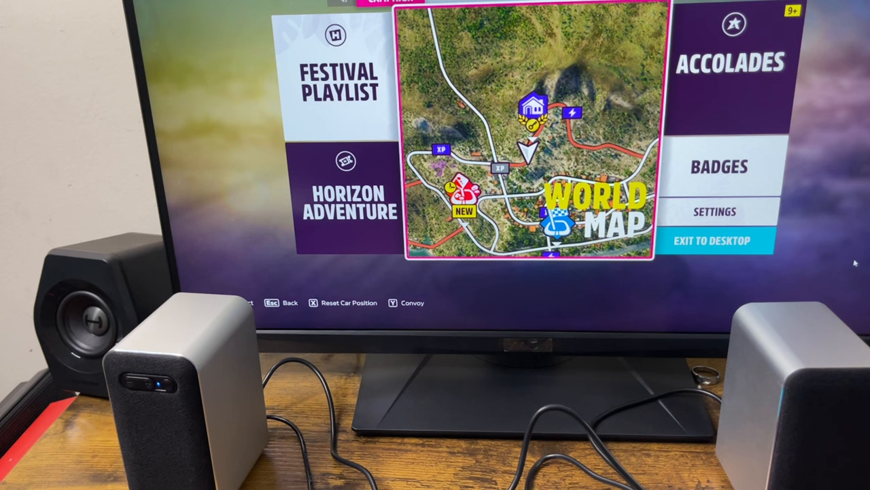